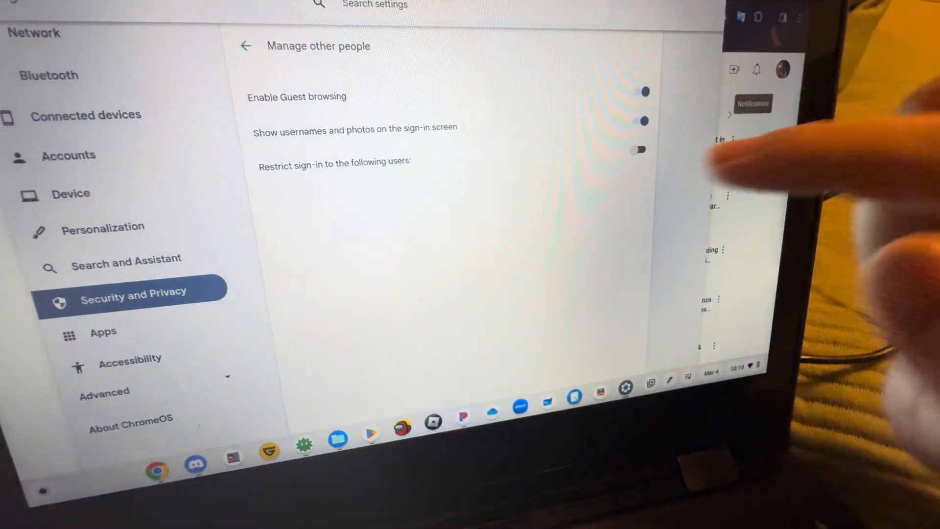
Leave Manage other people and bring up the Accounts and Device settings overview.
left_click(638, 149)
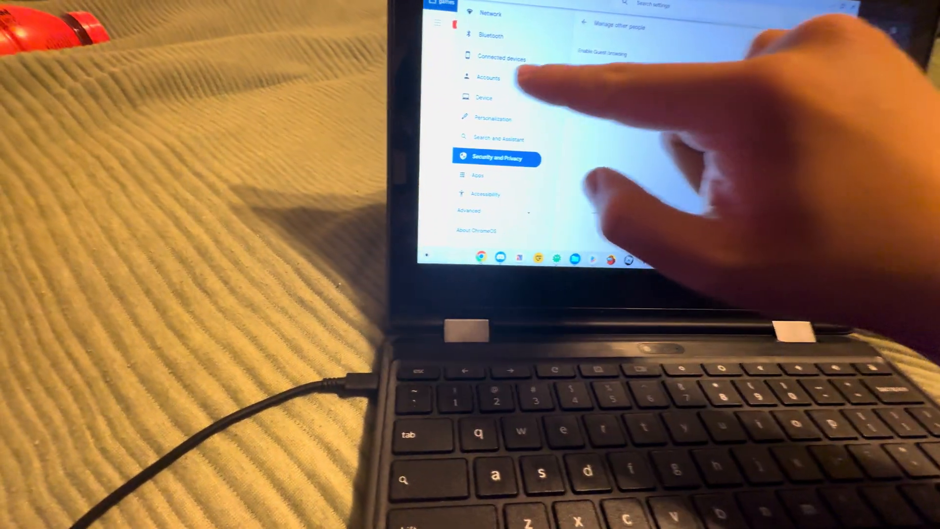
left_click(488, 78)
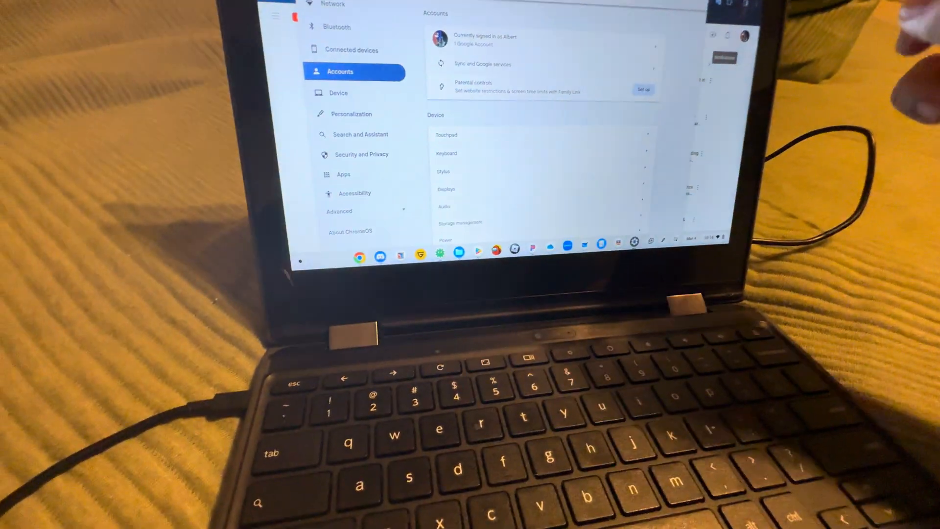